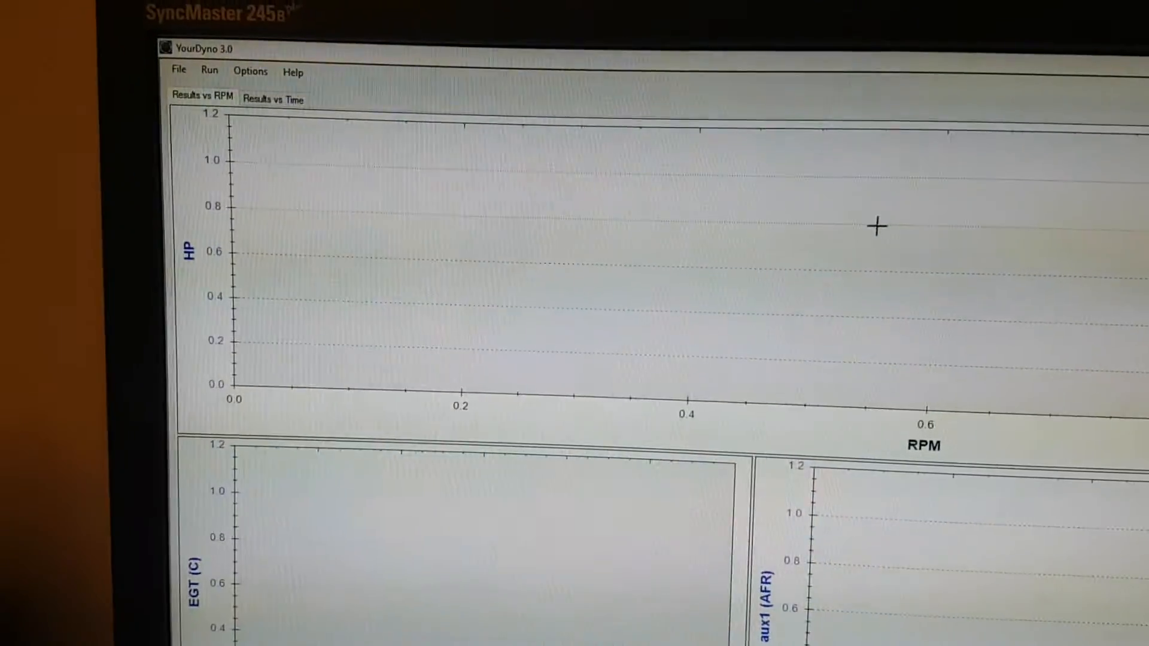
Open the Options dialog from the Options menu
click(250, 71)
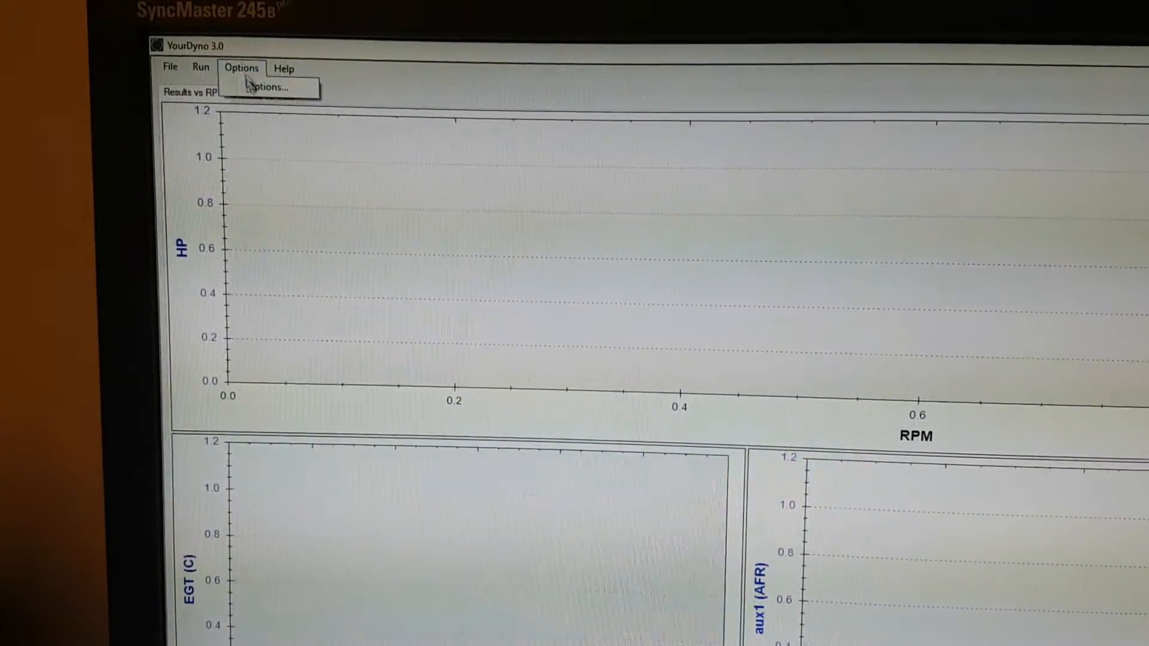
click(268, 86)
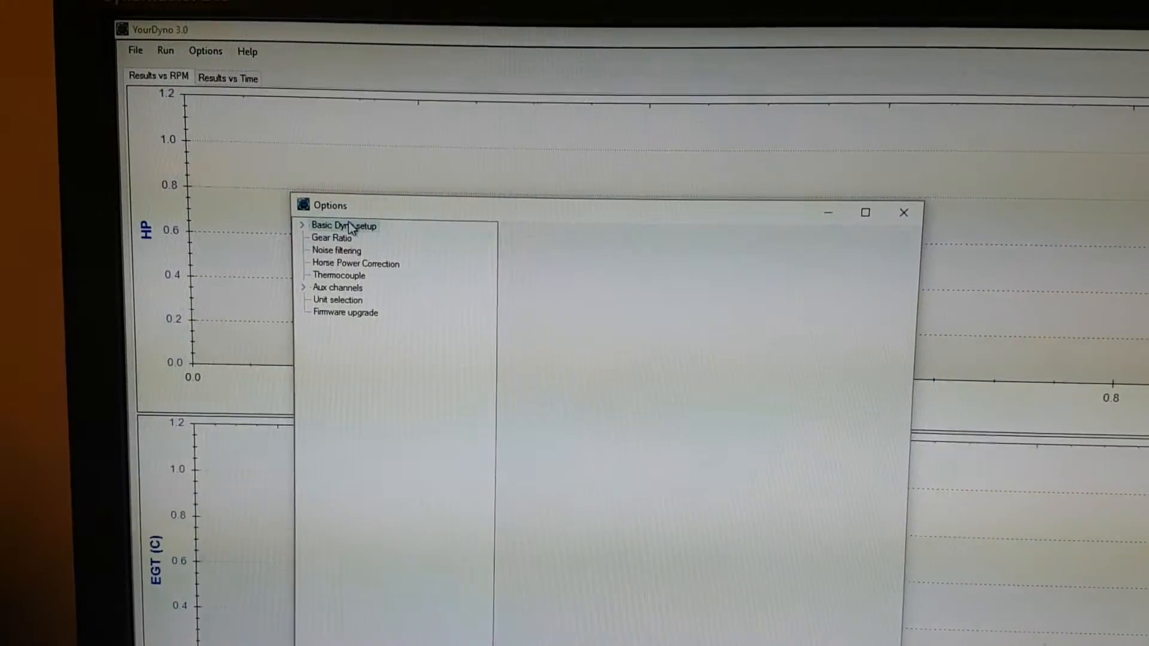
Select Brake Dyno w/Load Cell under Basic Dyno setup, showing 30 cm arm and 6.80 kg weight
click(337, 226)
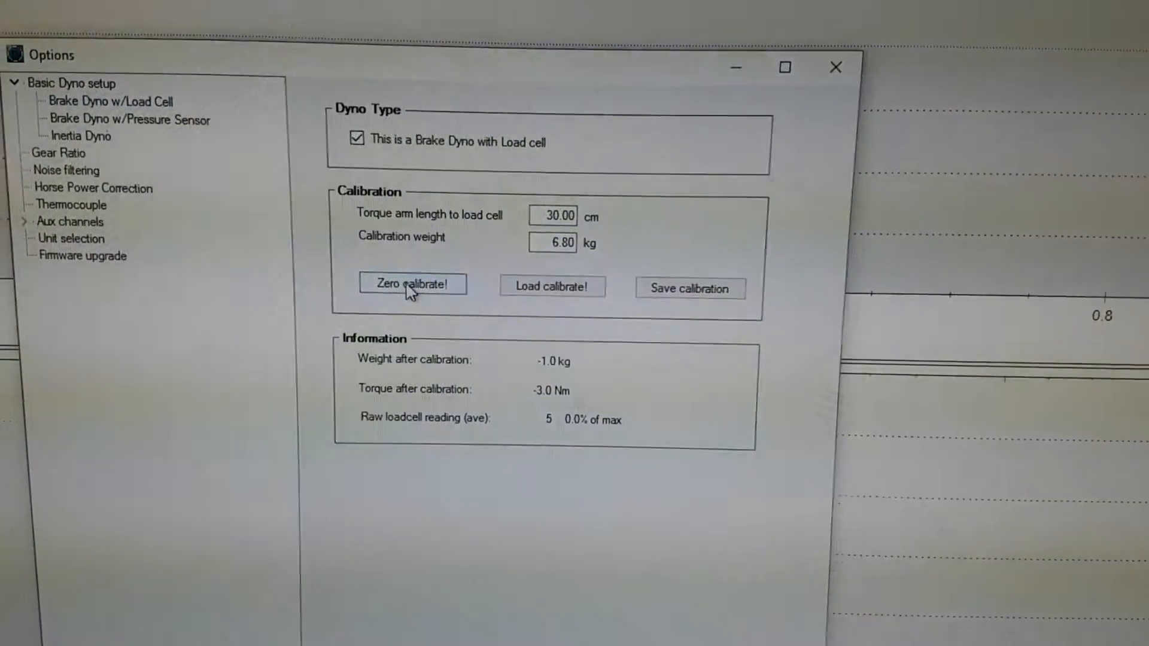
Zero the load cell unloaded, then load-calibrate with the 6.8 kg weight (about 20 Nm)
click(412, 283)
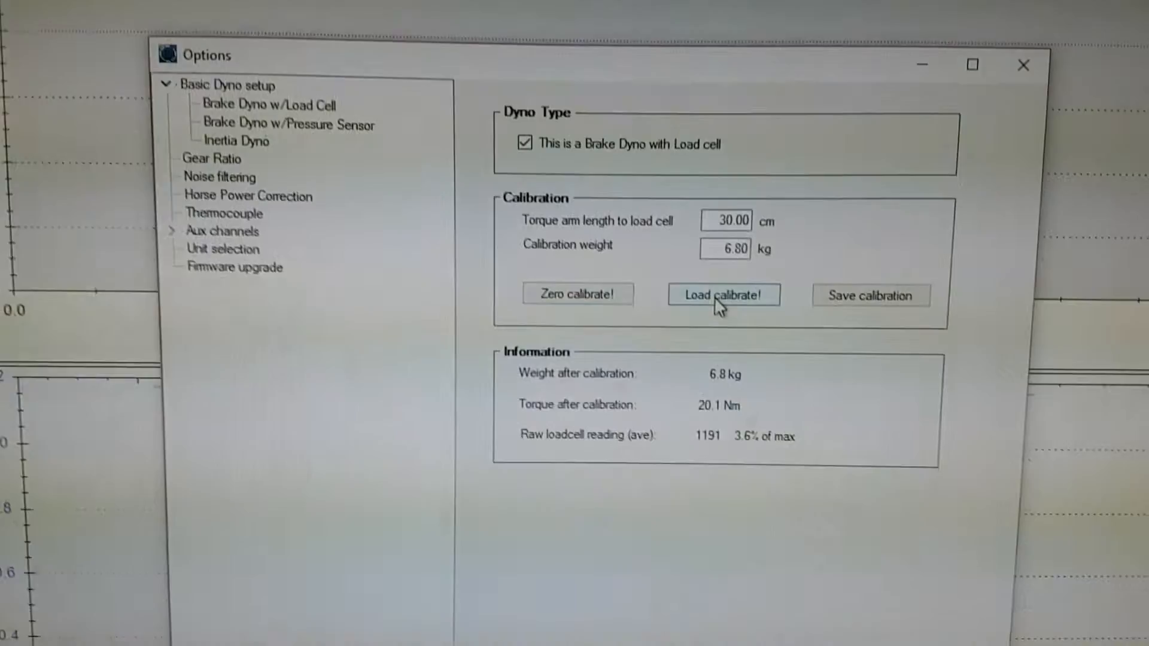
click(722, 294)
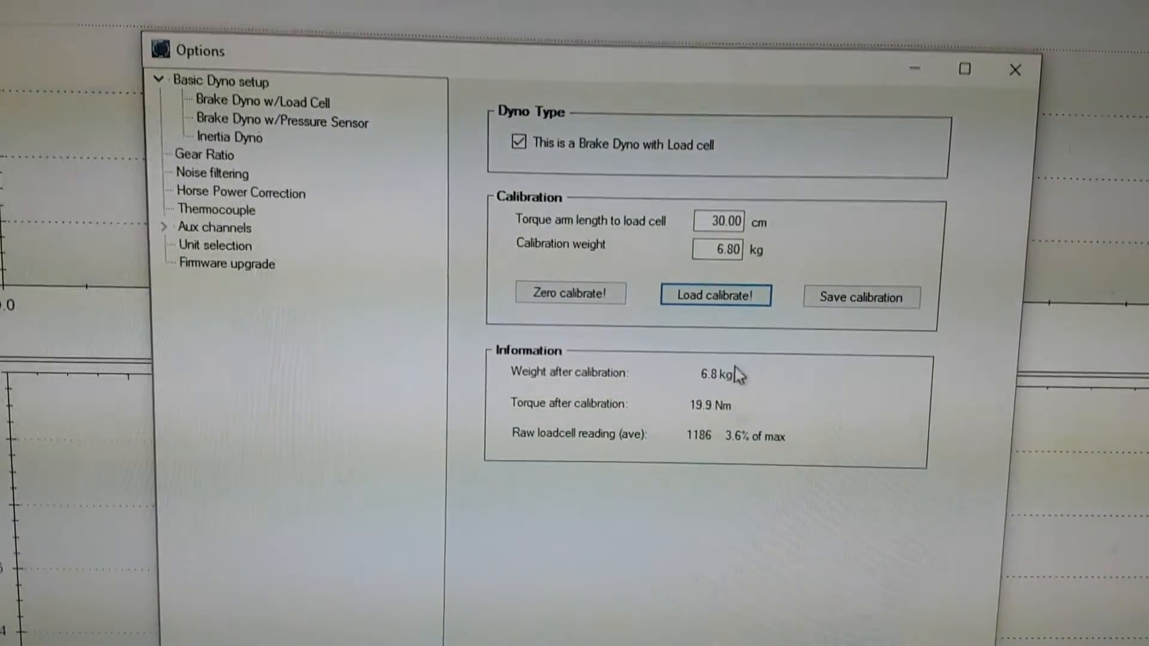